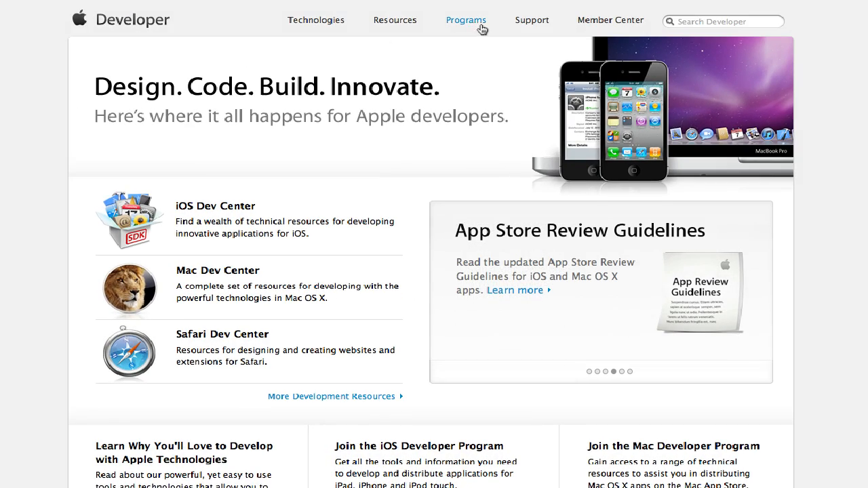
# - Go from Programs to the iOS Developer Program page and start Enroll Now
pyautogui.click(467, 20)
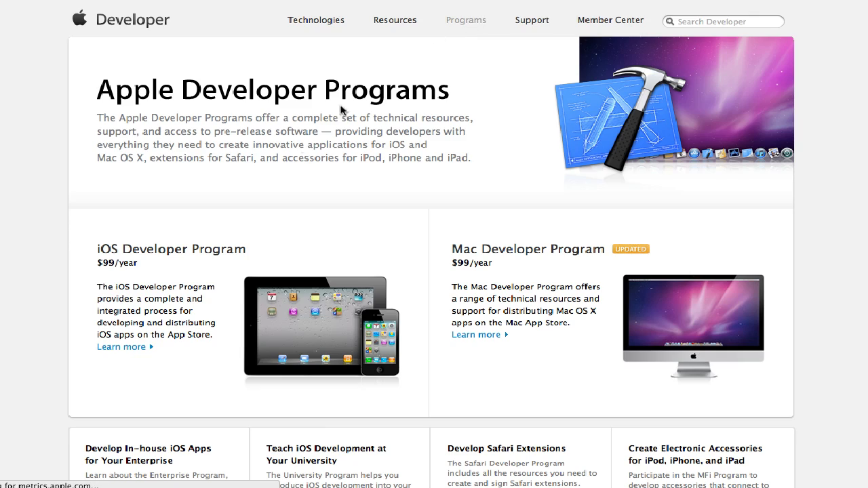
pyautogui.moveTo(170, 249)
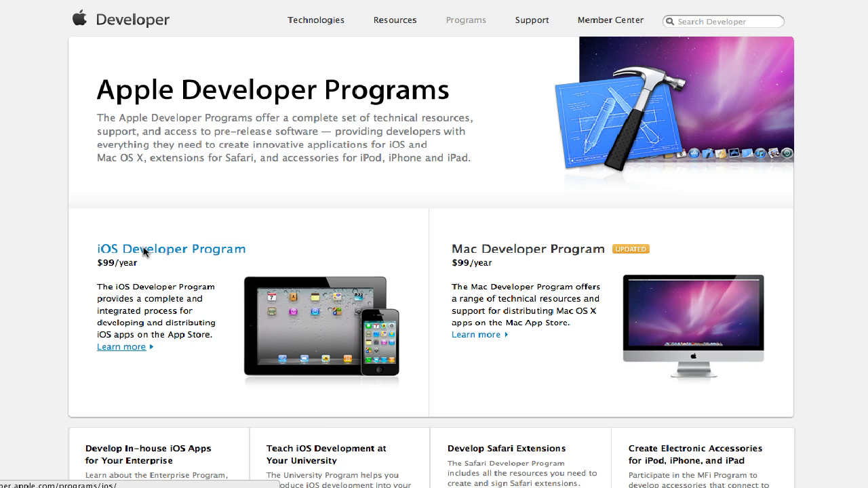
pyautogui.click(171, 250)
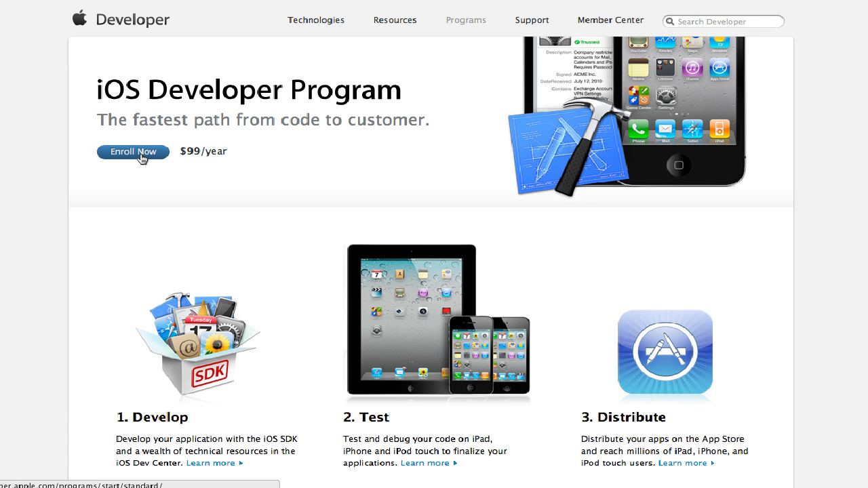
pyautogui.click(132, 152)
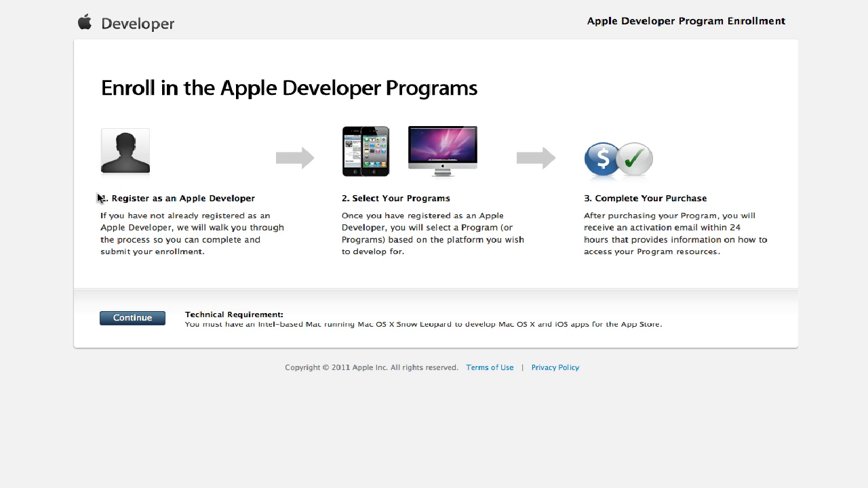
pyautogui.moveTo(169, 215)
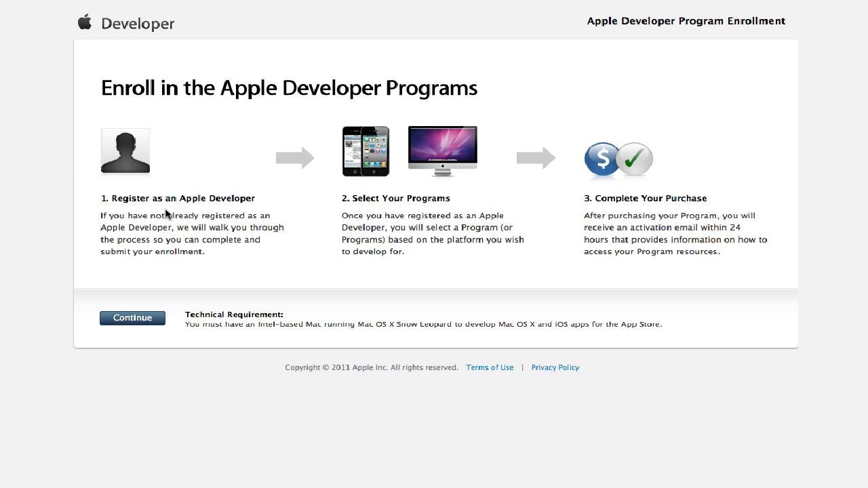
pyautogui.moveTo(379, 215)
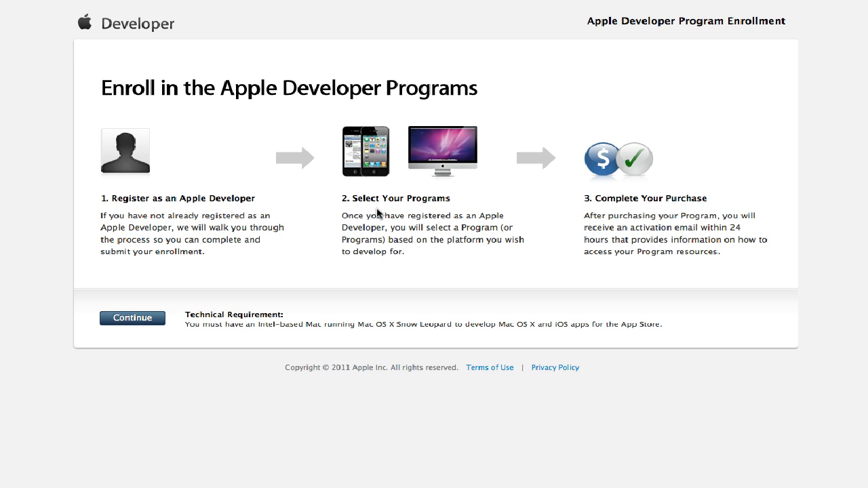
pyautogui.moveTo(373, 210)
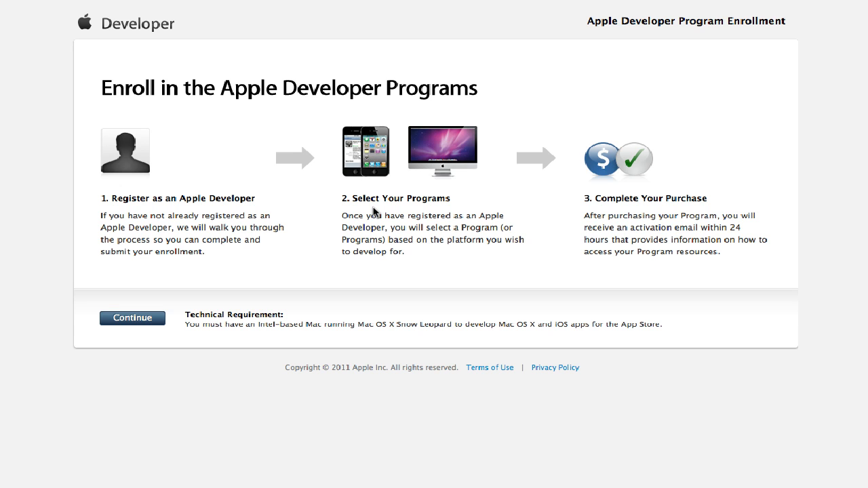
pyautogui.moveTo(133, 317)
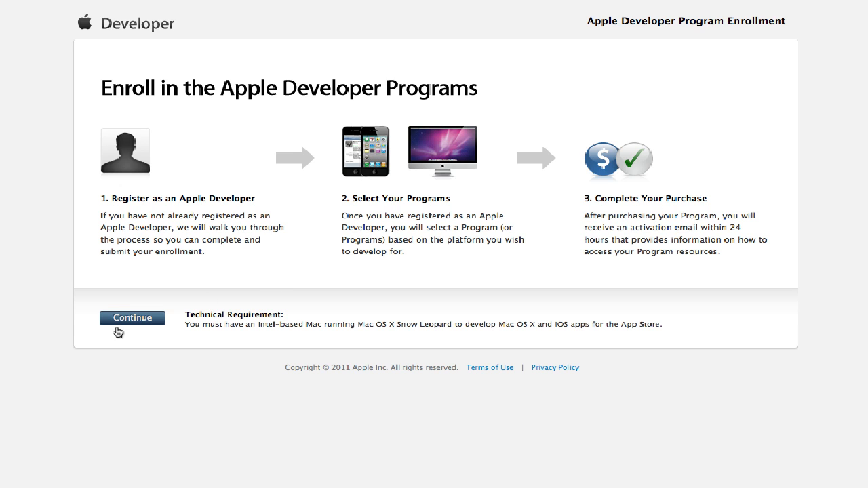
# - Continue enrollment choosing to create a new Apple Developer account, reaching the Individual/Company choice
pyautogui.click(133, 318)
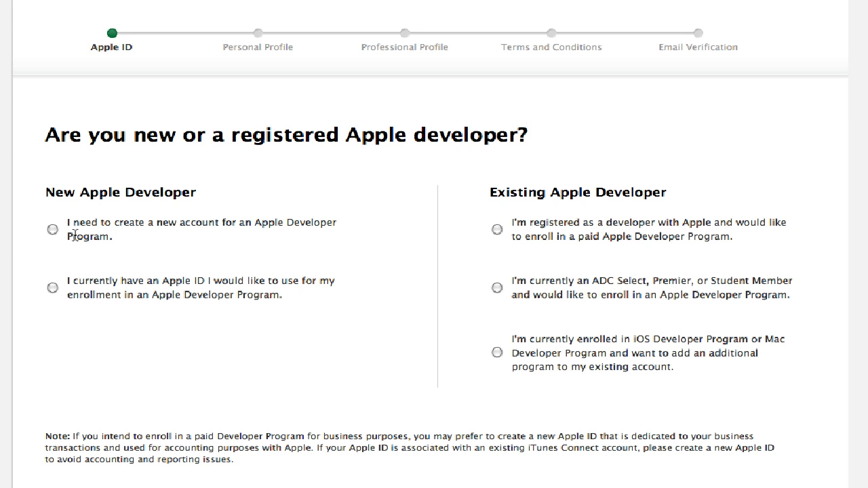
pyautogui.click(53, 229)
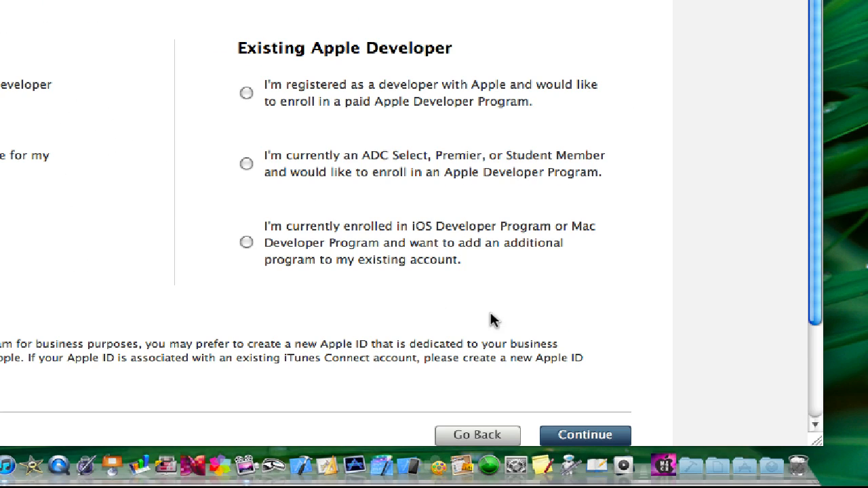
pyautogui.click(584, 434)
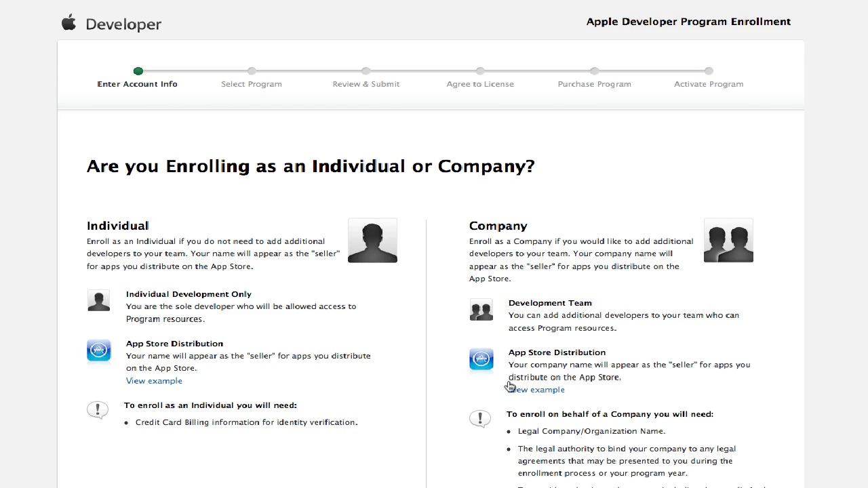
pyautogui.scroll(-3)
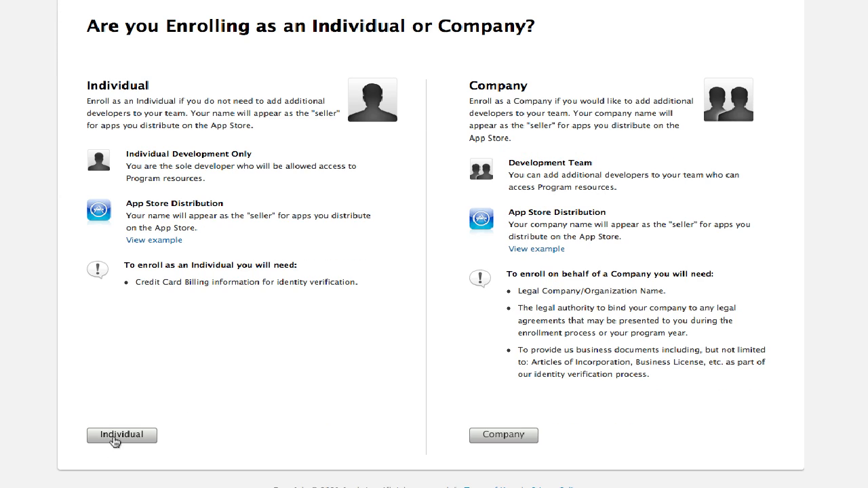
# - Choose Individual enrollment to bring up the Apple ID personal profile form
pyautogui.click(122, 434)
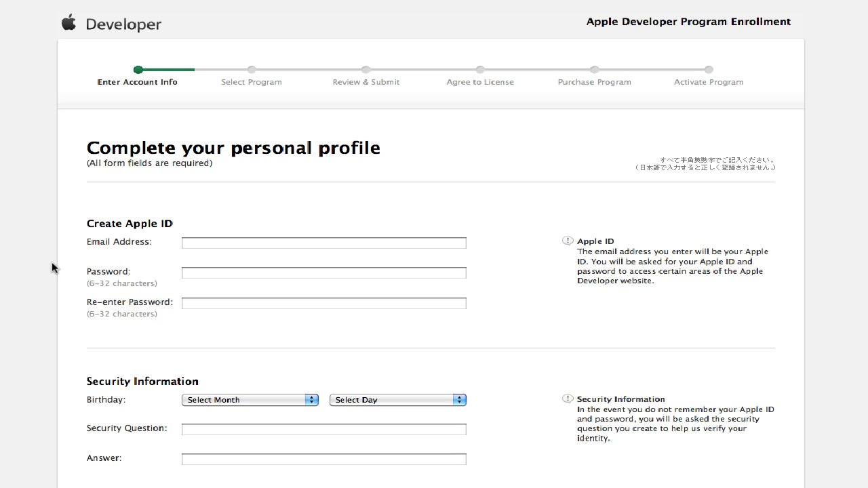
pyautogui.moveTo(84, 231)
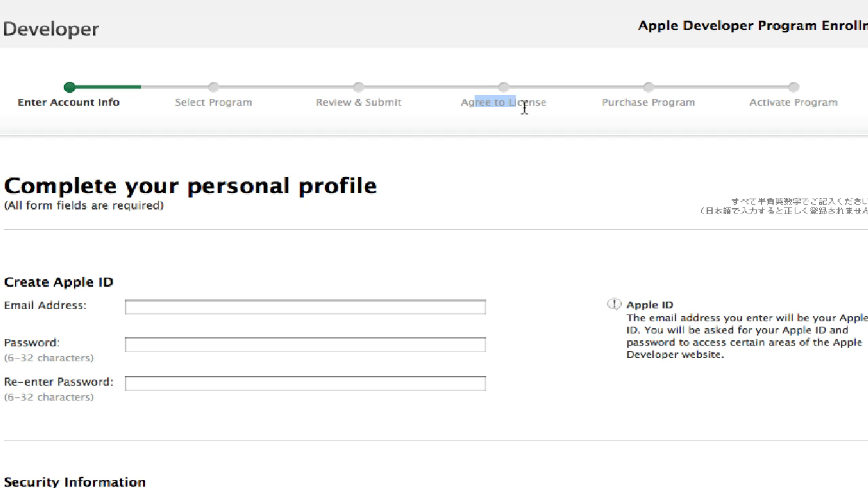
pyautogui.moveTo(760, 108)
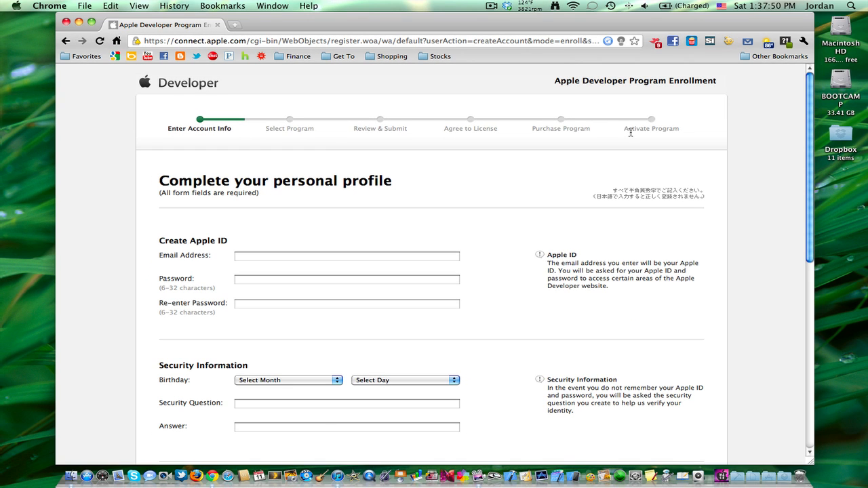
pyautogui.moveTo(444, 120)
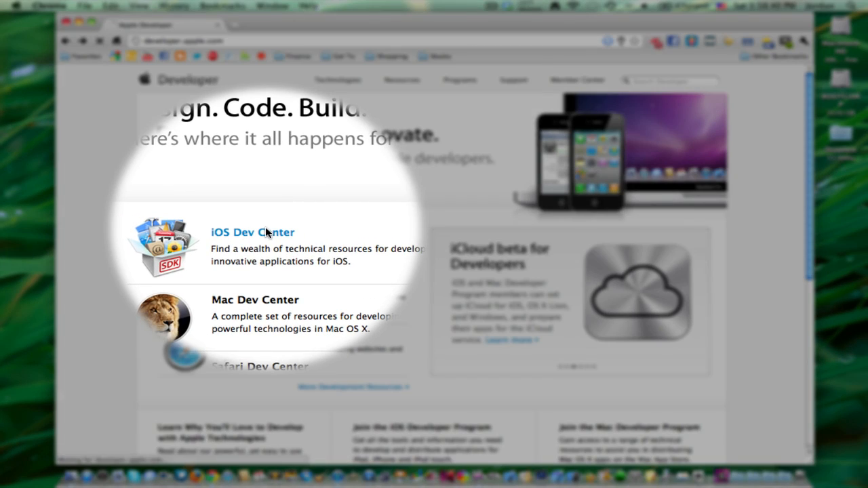
# - Enter the iOS Dev Center and sign in with the Apple ID and password
pyautogui.click(252, 232)
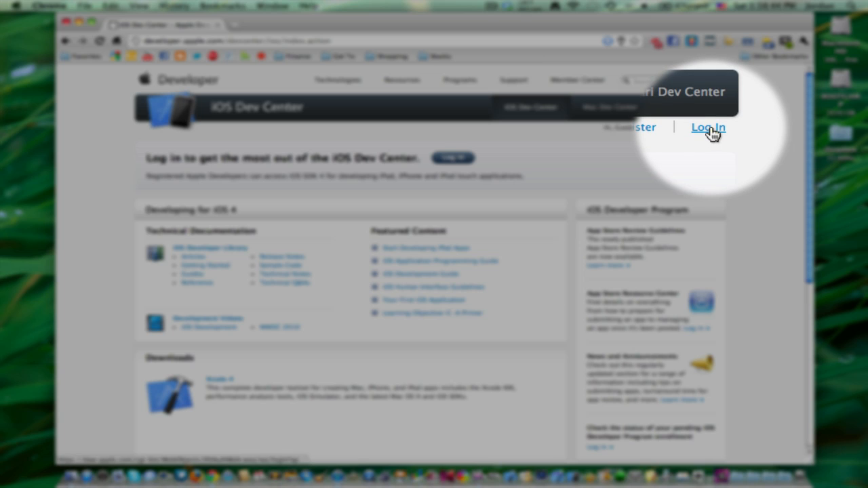
pyautogui.click(708, 128)
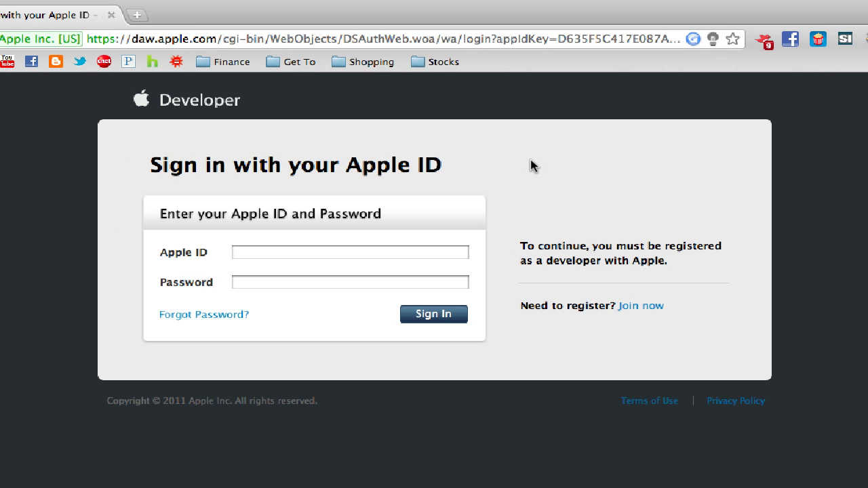
pyautogui.click(433, 315)
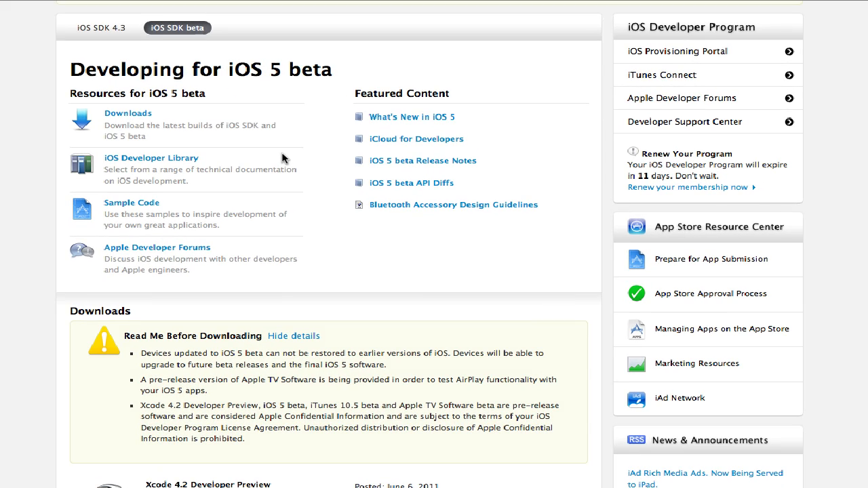
pyautogui.moveTo(127, 113)
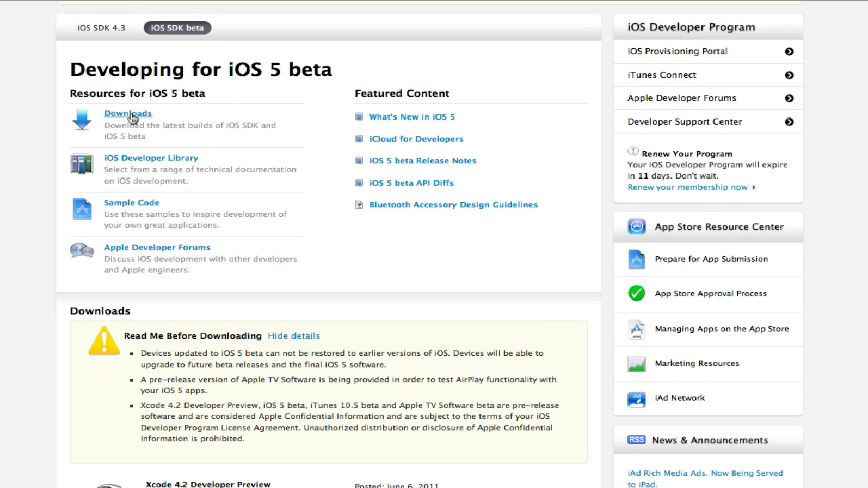
# - Review the iOS 5 beta device warning, then download iTunes 10.5 beta (Mac) from the beta downloads
pyautogui.scroll(-3)
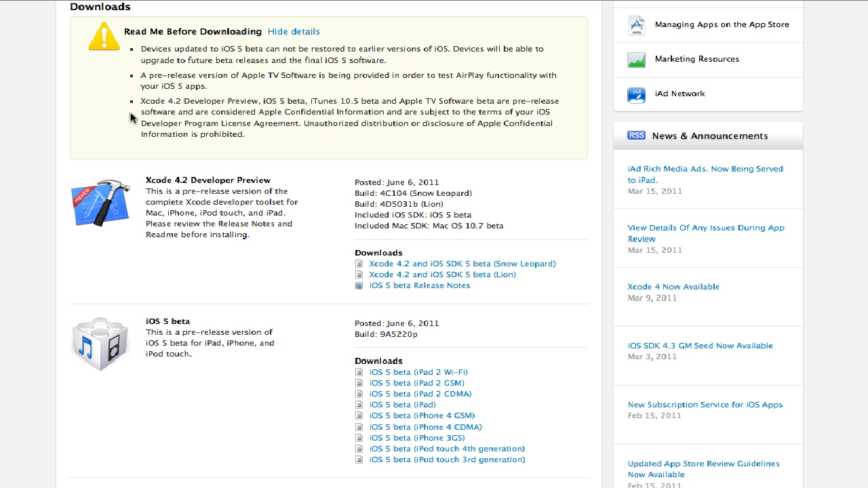
pyautogui.moveTo(97, 260)
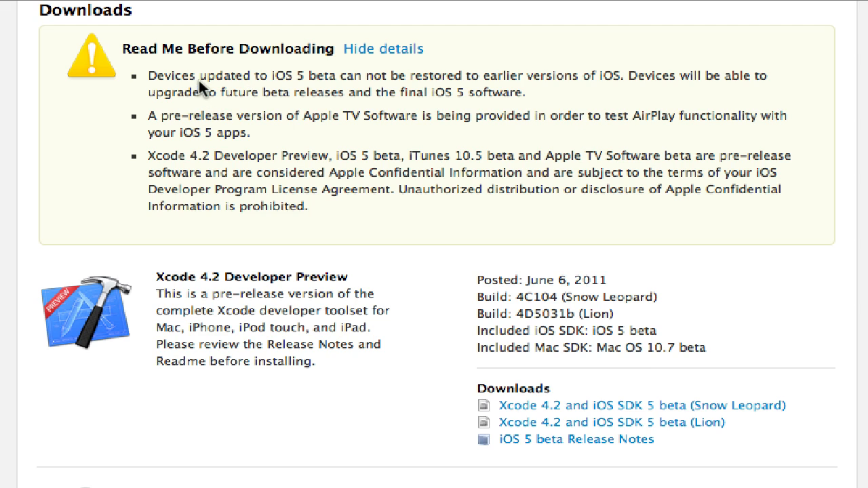
pyautogui.moveTo(201, 76); pyautogui.dragTo(352, 76)
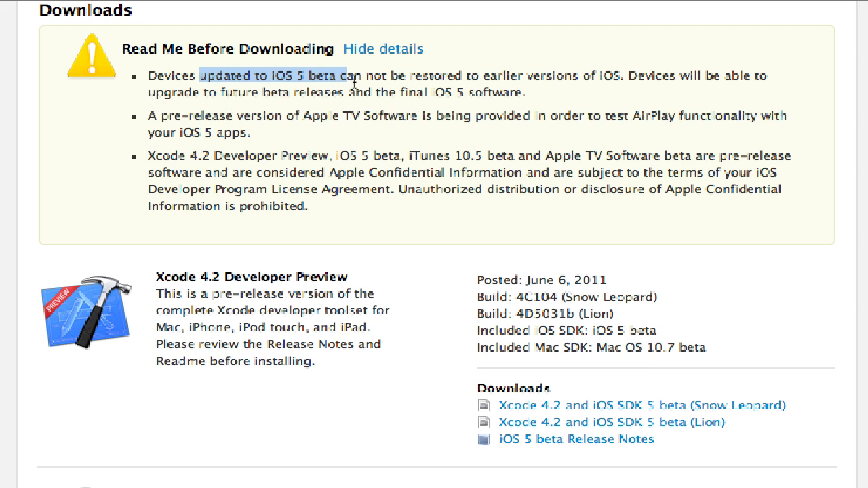
pyautogui.moveTo(341, 76); pyautogui.dragTo(496, 92)
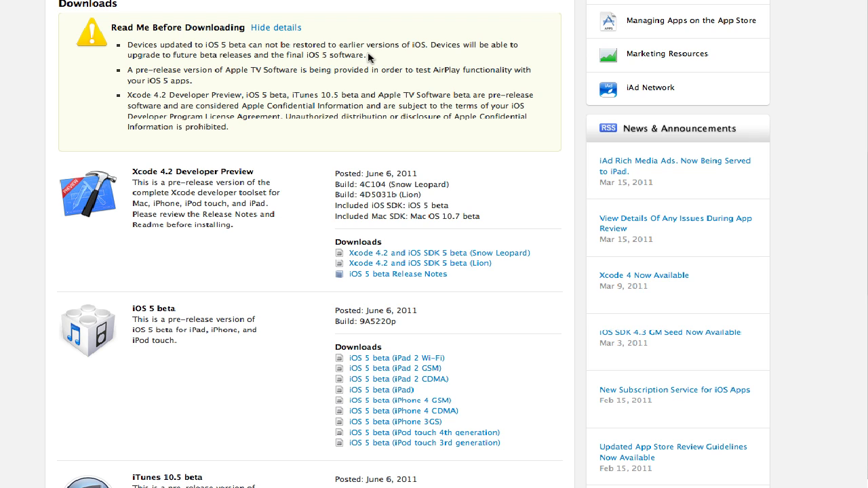
pyautogui.moveTo(305, 79)
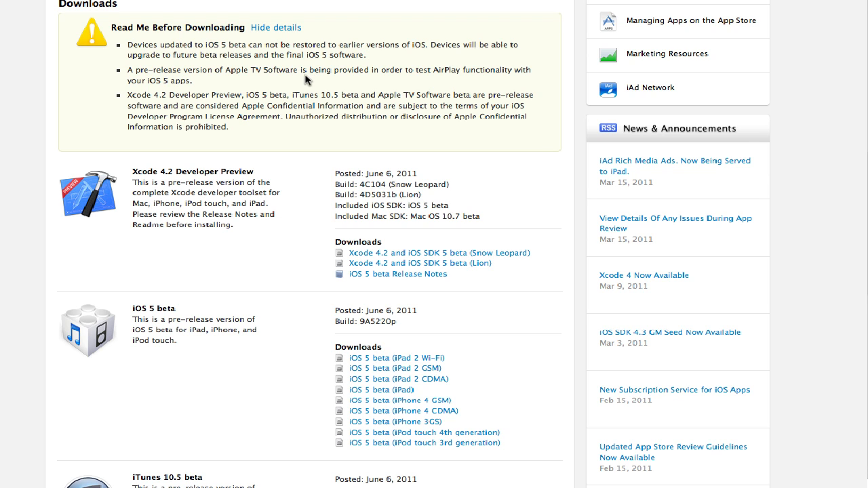
pyautogui.moveTo(315, 158)
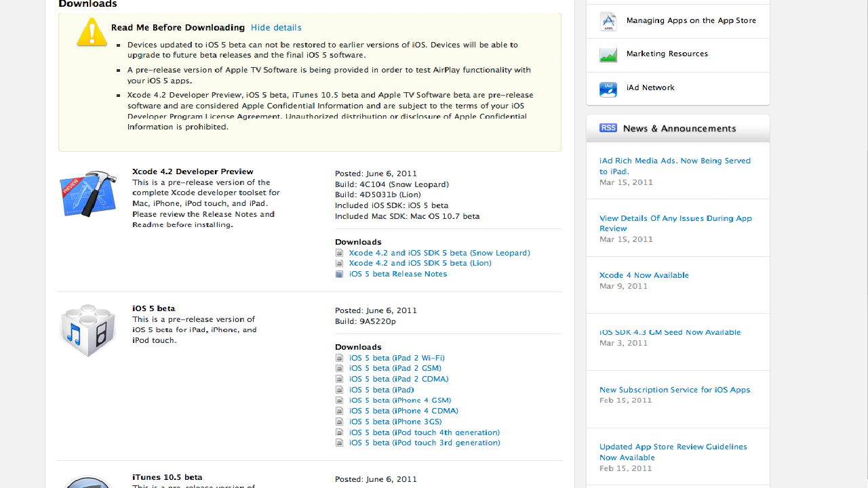
pyautogui.scroll(-3)
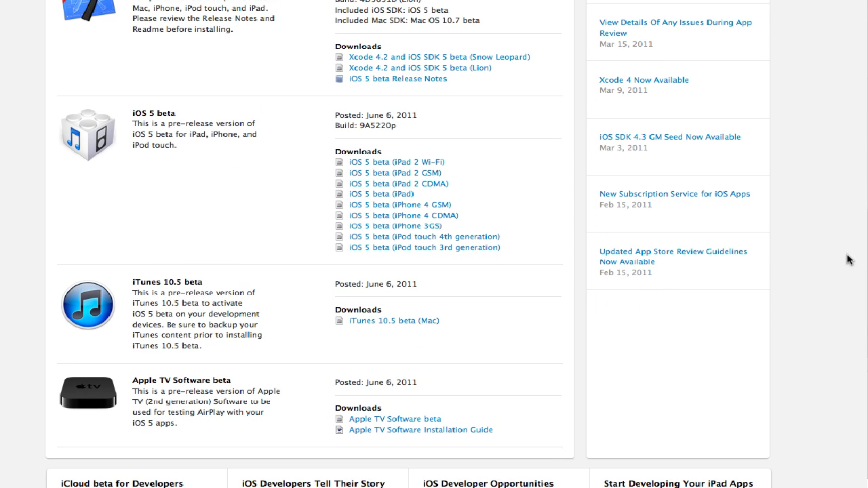
pyautogui.moveTo(285, 275)
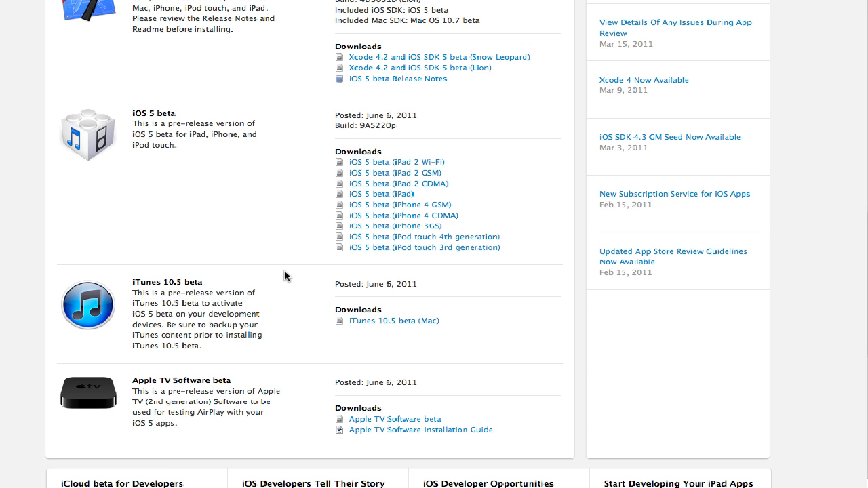
pyautogui.moveTo(181, 285)
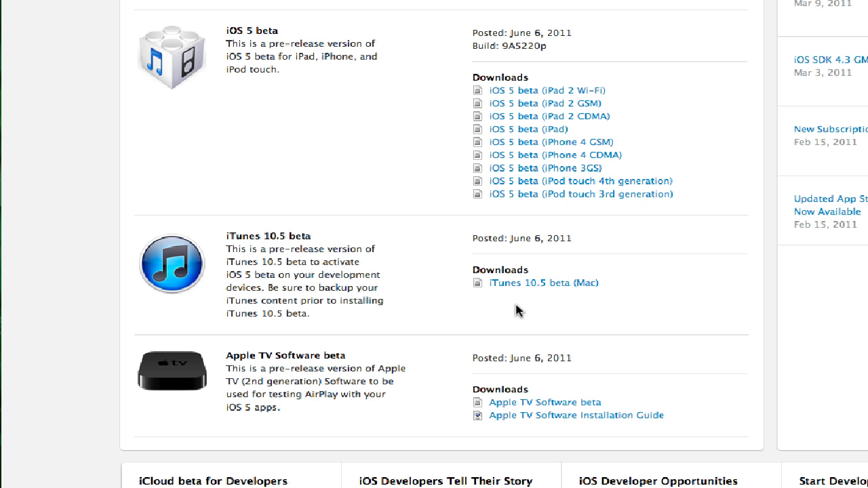
pyautogui.click(542, 283)
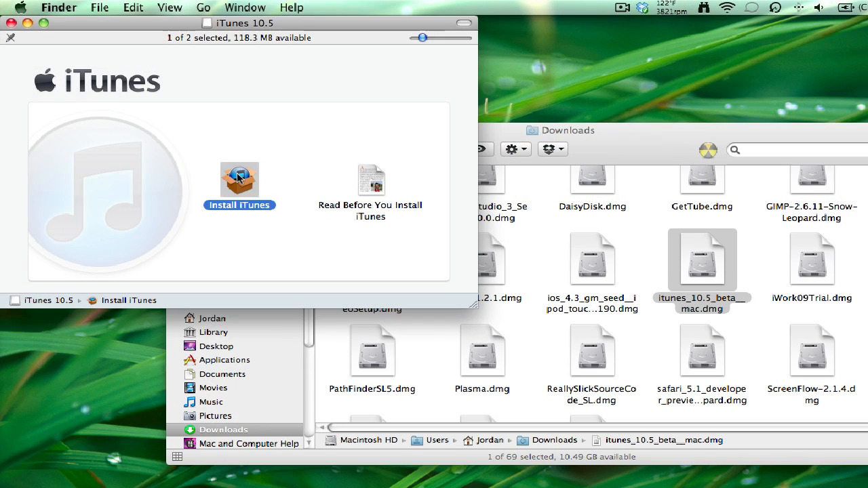
# - Launch Install iTunes and download iOS 5 beta (iPod touch 4th generation)
pyautogui.doubleClick(239, 179)
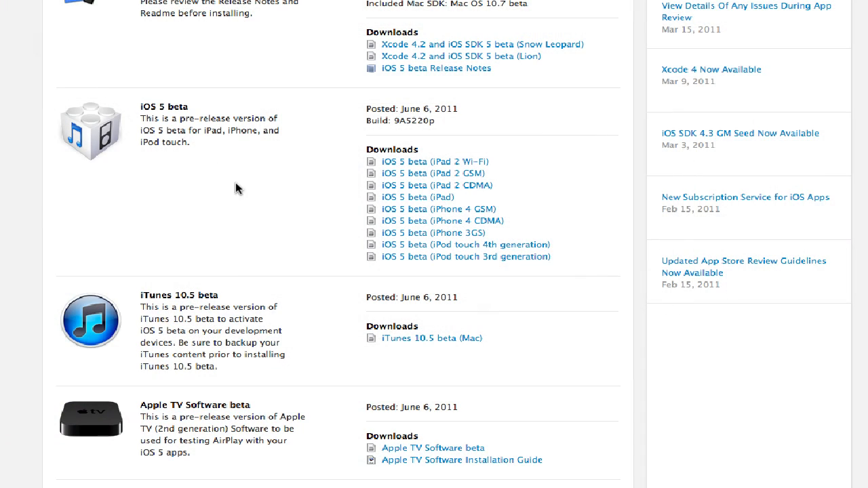
pyautogui.moveTo(326, 170)
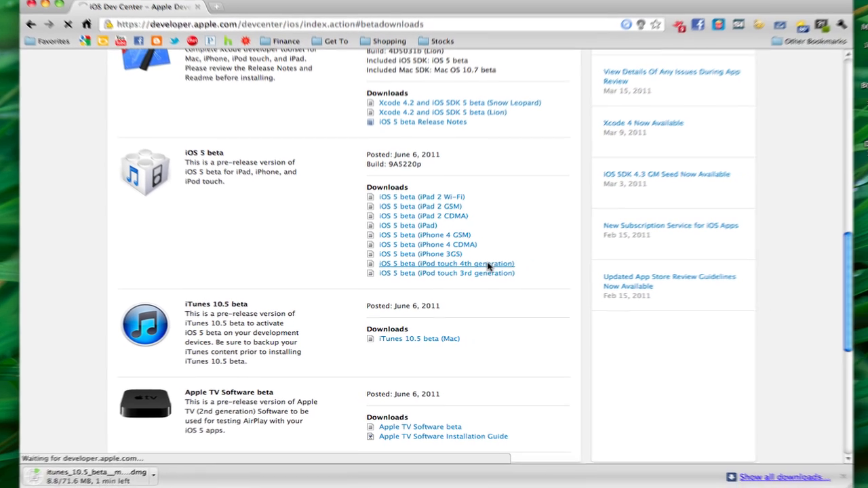
pyautogui.click(446, 263)
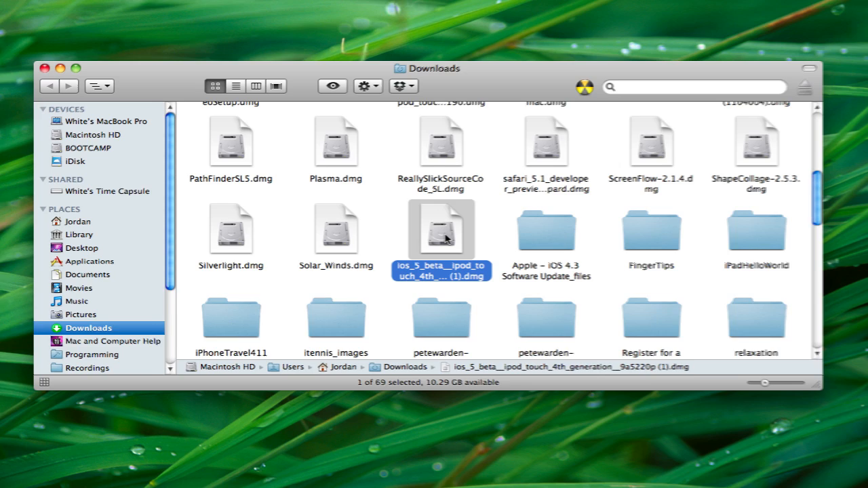
# - Mount the ios_5_beta iPod touch 4th generation disk image from Downloads
pyautogui.doubleClick(441, 231)
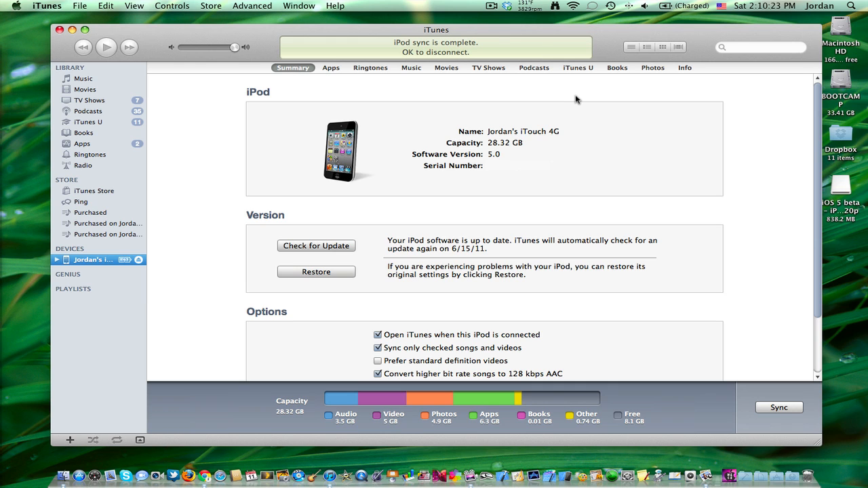
pyautogui.moveTo(437, 241)
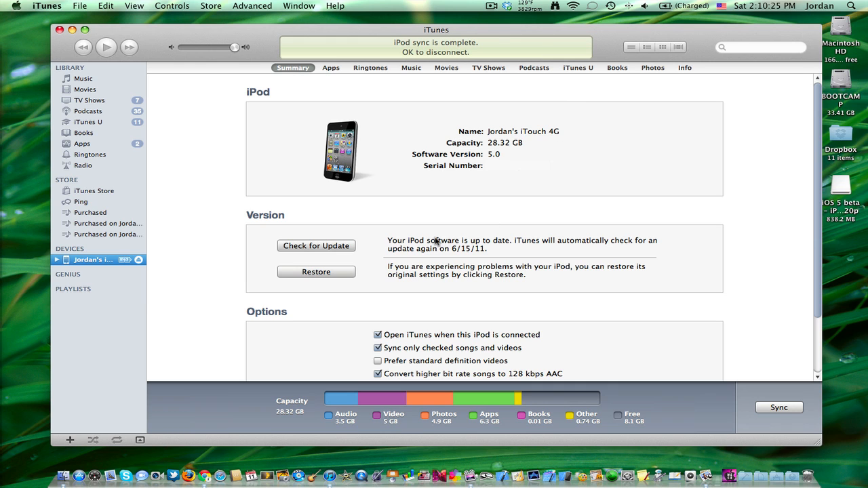
# - Navigate to ~/Library/Application Support/MobileSync/Backup and inspect the 5.91 GB iPod backup folder
pyautogui.click(80, 445)
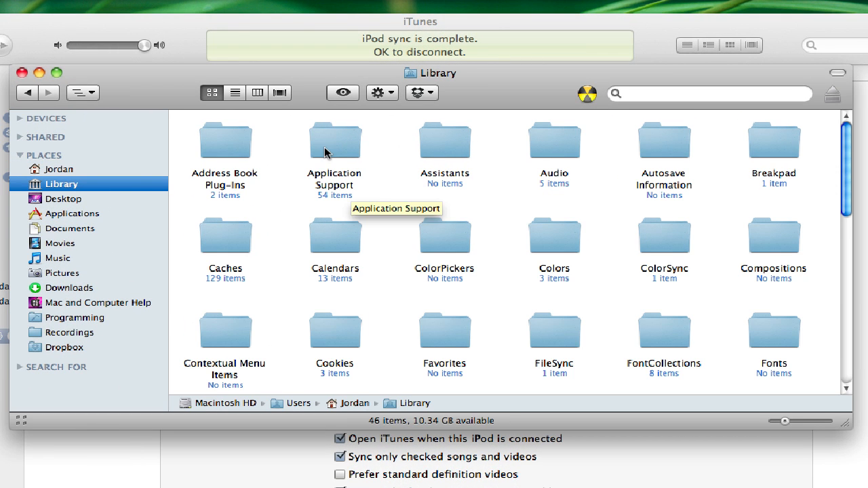
pyautogui.doubleClick(334, 139)
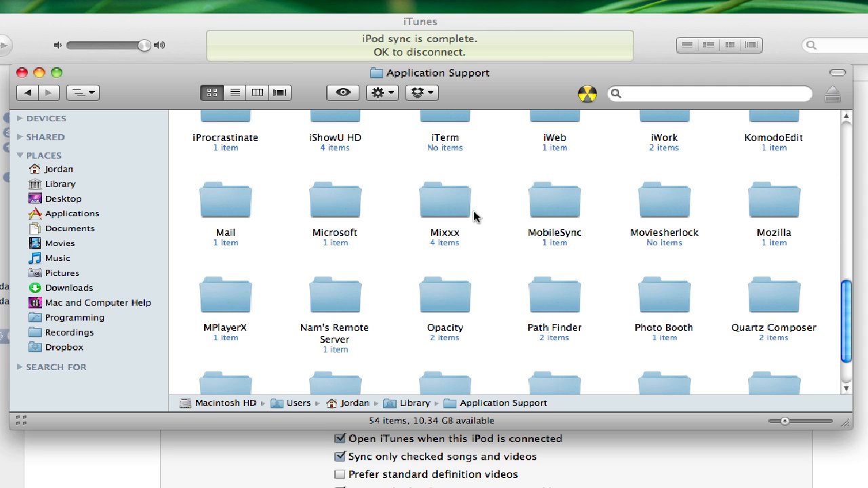
pyautogui.doubleClick(554, 198)
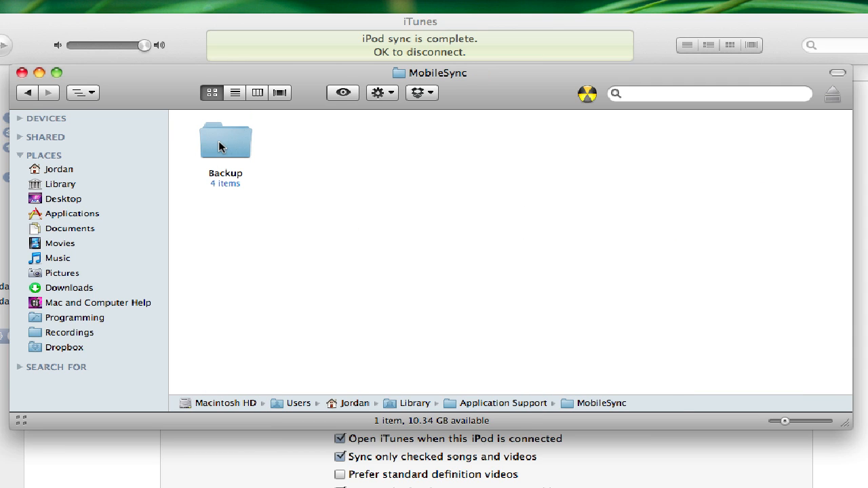
pyautogui.doubleClick(225, 139)
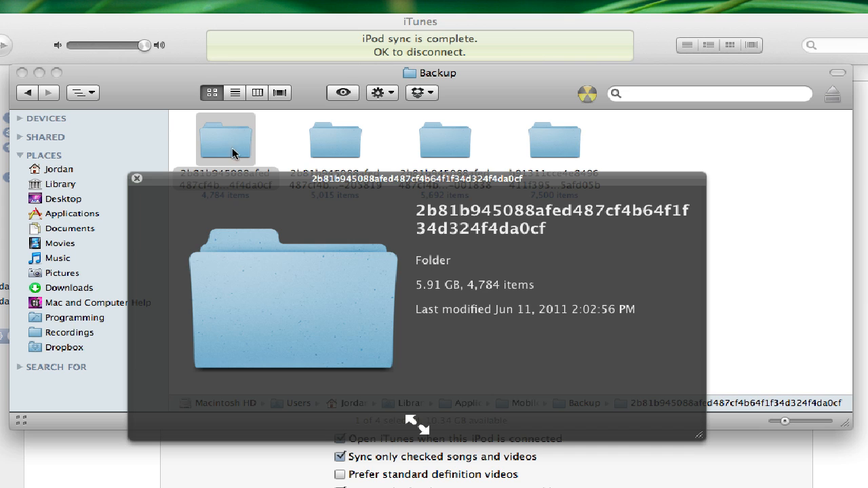
pyautogui.moveTo(246, 158)
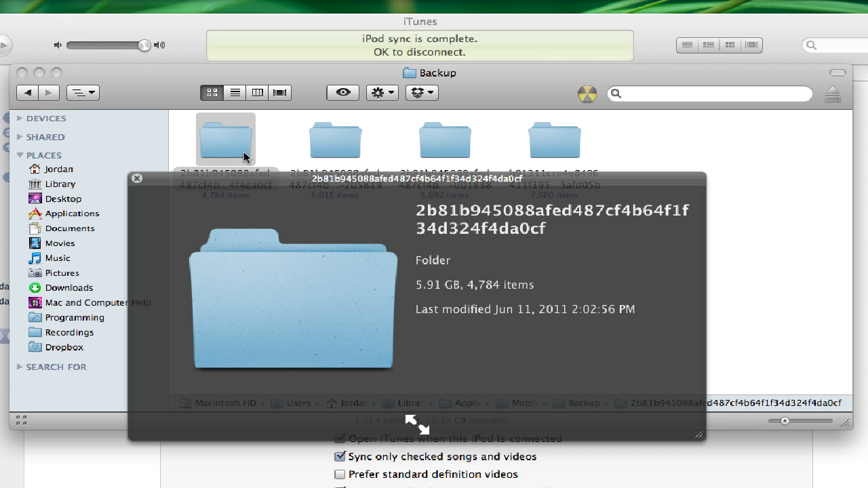
pyautogui.rightClick(225, 138)
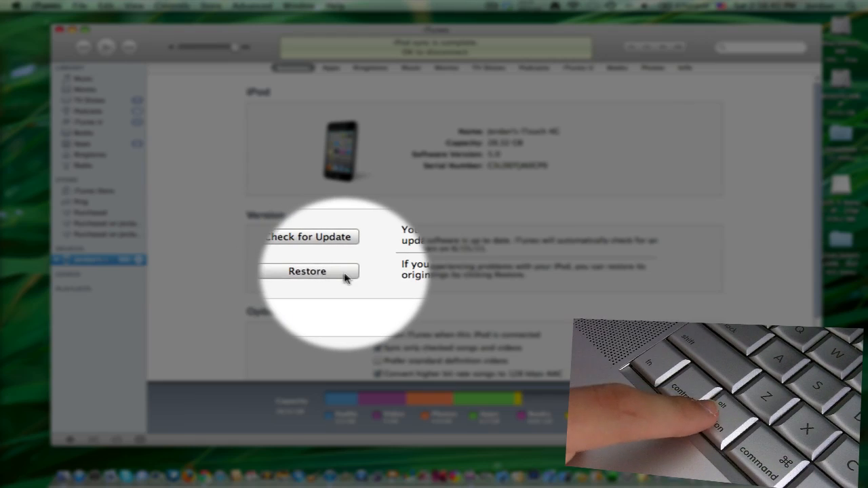
# - Option-Restore the iPod with iPod4,1_5.0_9A5220p_Restore.ipsw from the iOS 5 beta disk
pyautogui.click(306, 272)
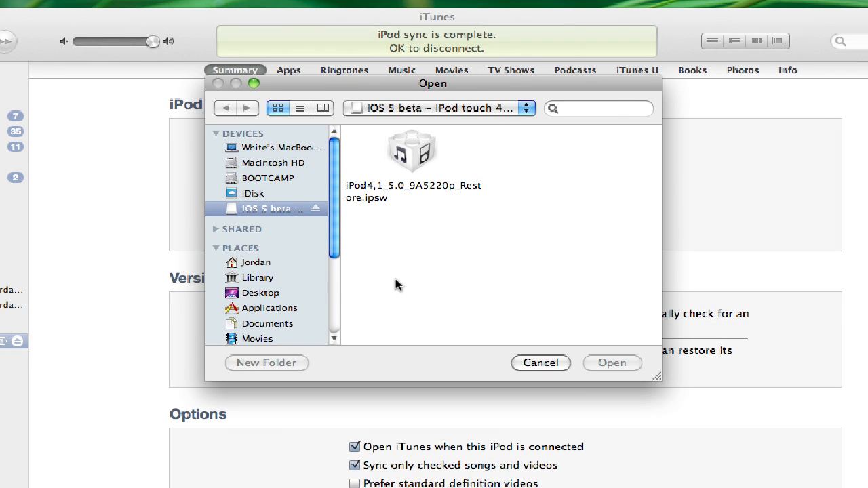
pyautogui.moveTo(293, 269)
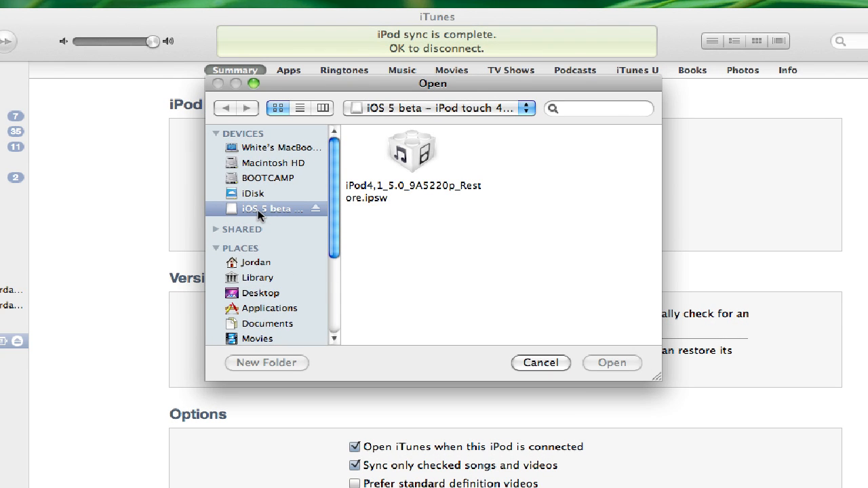
pyautogui.moveTo(413, 152)
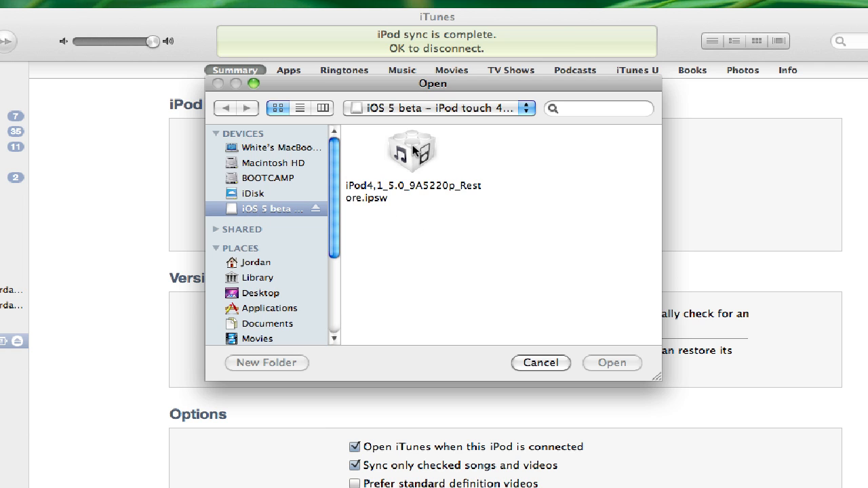
pyautogui.click(412, 152)
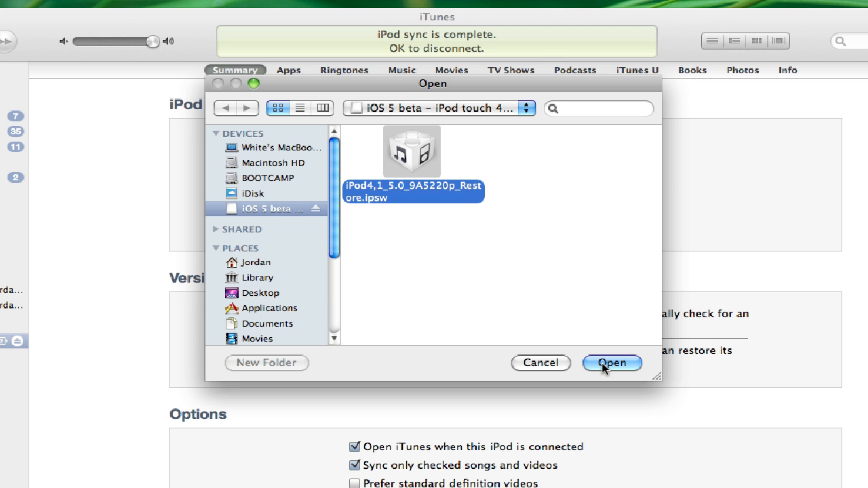
pyautogui.click(611, 363)
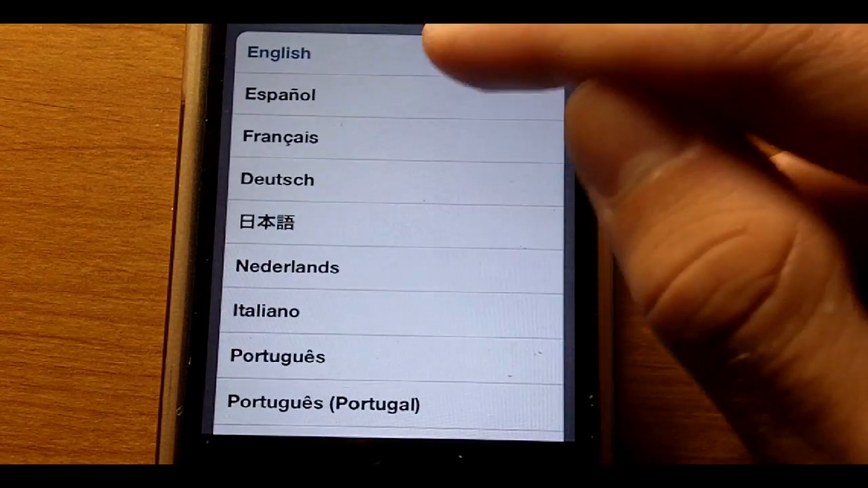
# - Choose English, United States region, and Restore from iTunes backup in iOS 5 setup
pyautogui.click(278, 53)
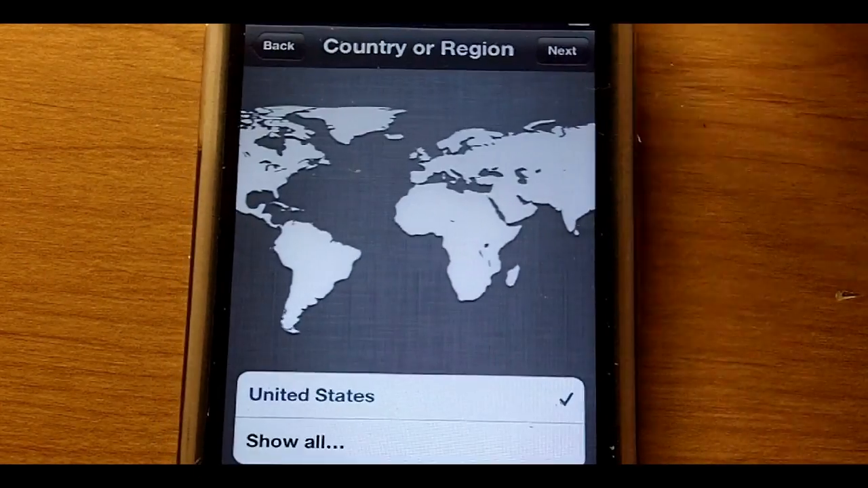
pyautogui.click(562, 52)
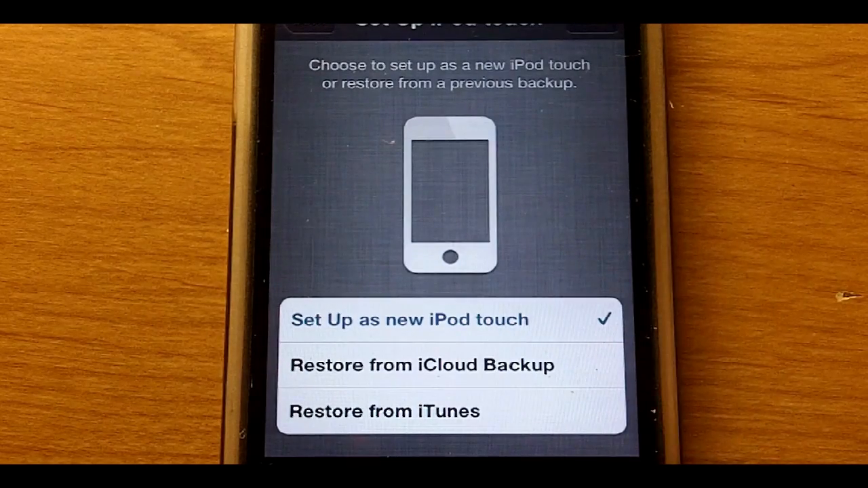
pyautogui.click(385, 411)
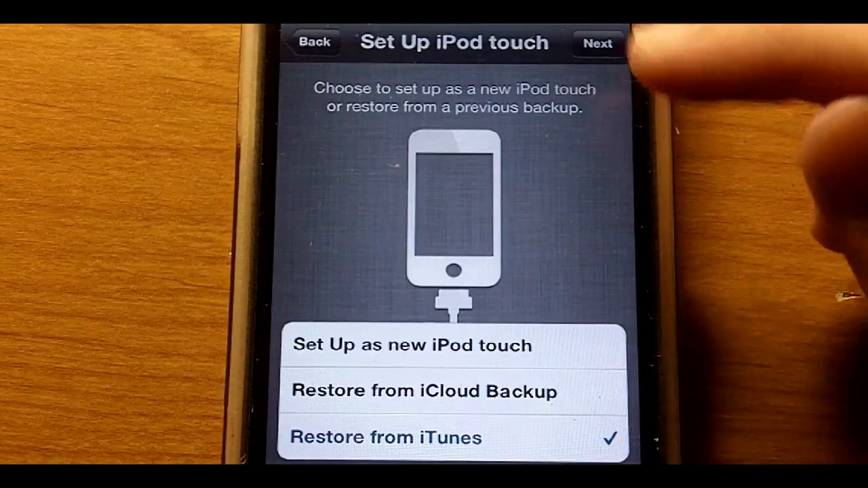
pyautogui.click(597, 42)
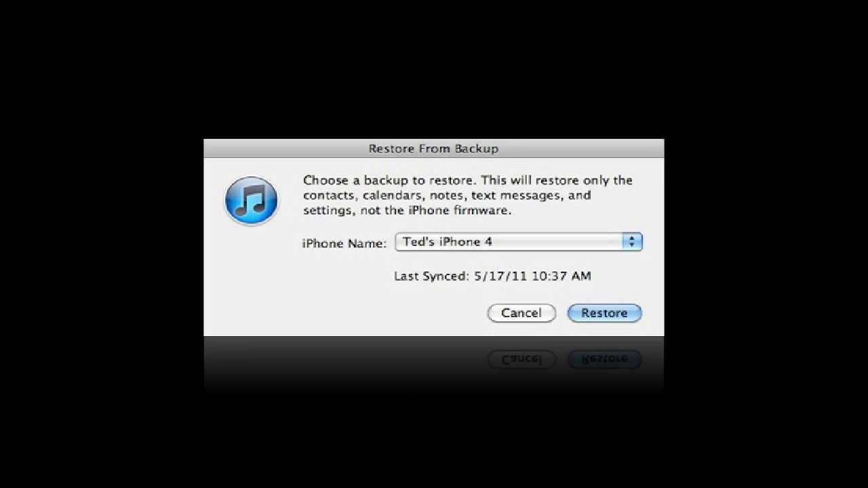
# - Restore the chosen backup onto the iPod, then pull down Notification Center showing stocks, weather and a reminder
pyautogui.click(604, 311)
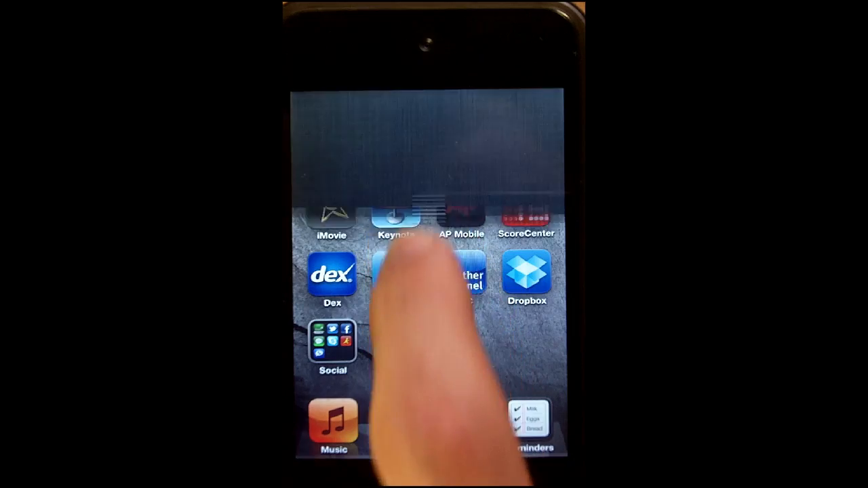
pyautogui.moveTo(434, 95); pyautogui.dragTo(434, 271)
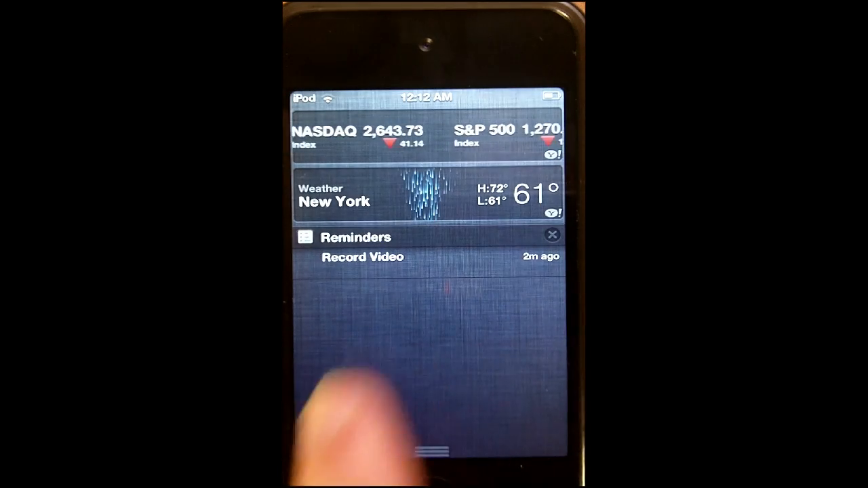